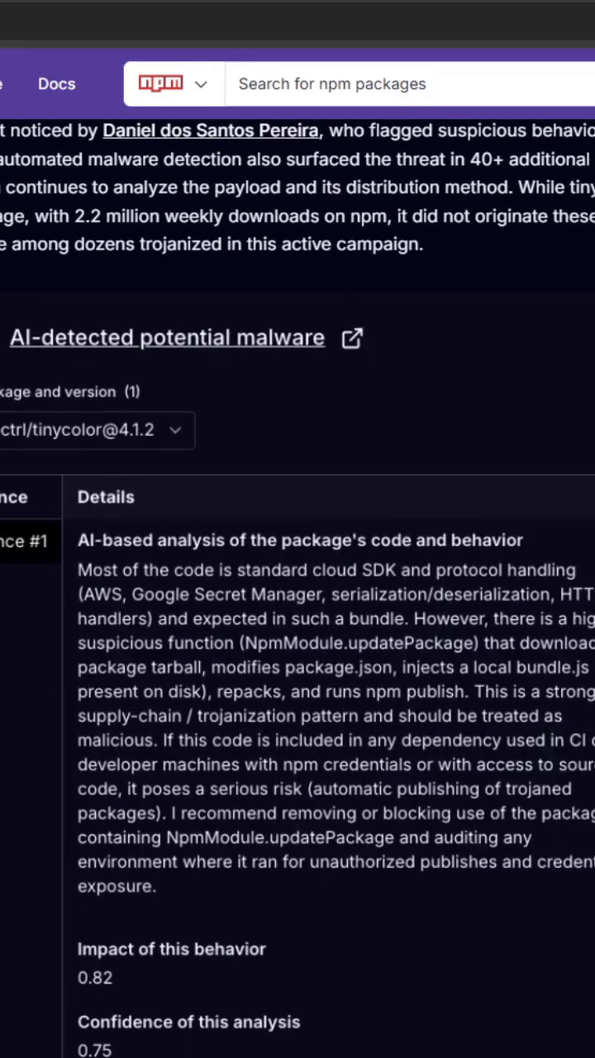
Scroll the tinycolor malware advisory down to the Affected Packages and Versions list
{"action": "scroll", "scroll_direction": "down", "scroll_amount": 3}
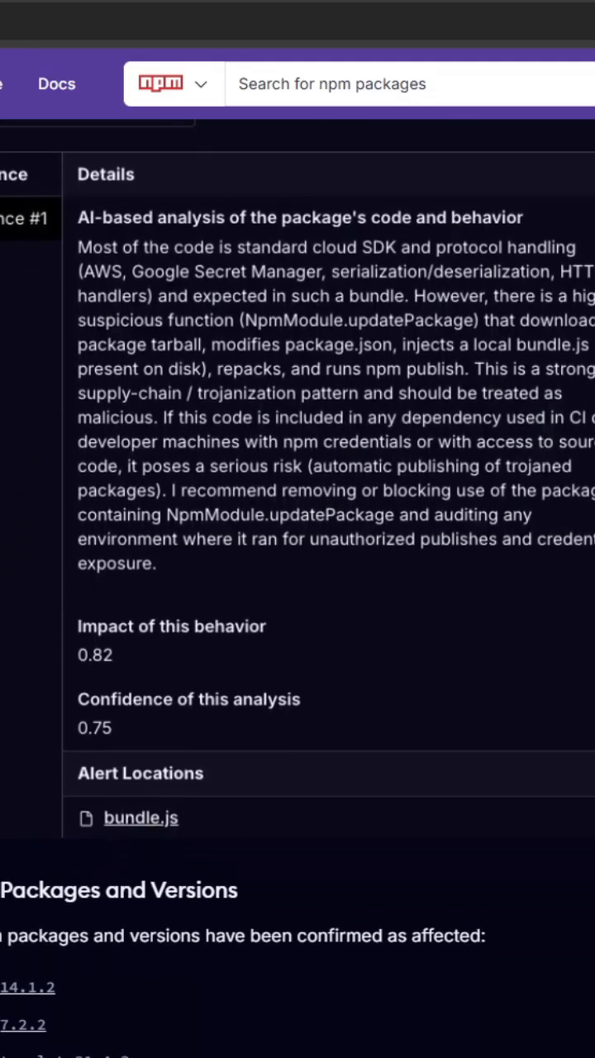
{"action": "scroll", "scroll_direction": "down", "scroll_amount": 3}
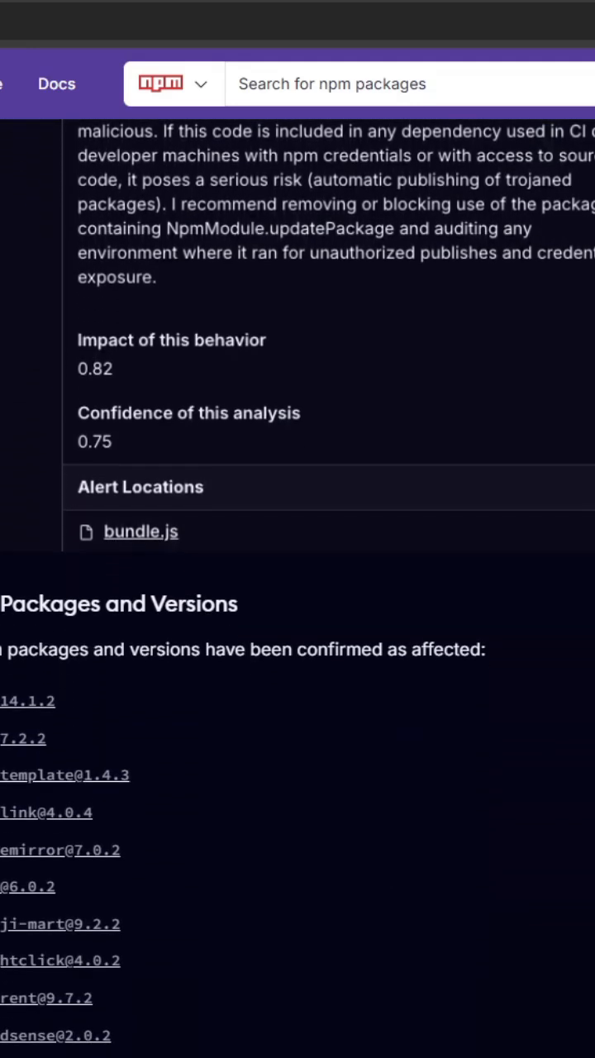
{"action": "scroll", "scroll_direction": "down", "scroll_amount": 3}
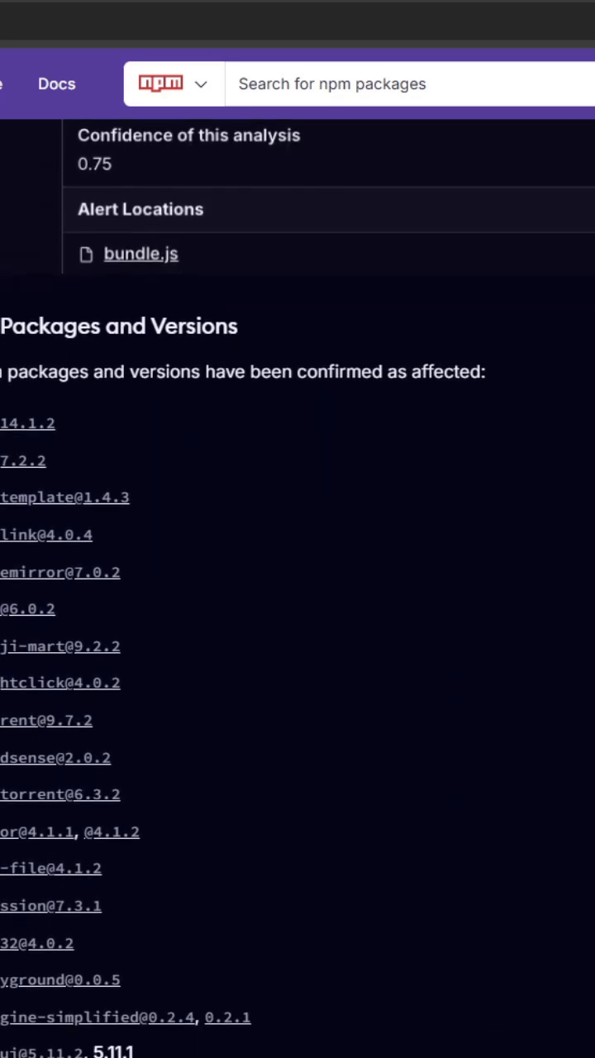
{"action": "scroll", "scroll_direction": "down", "scroll_amount": 3}
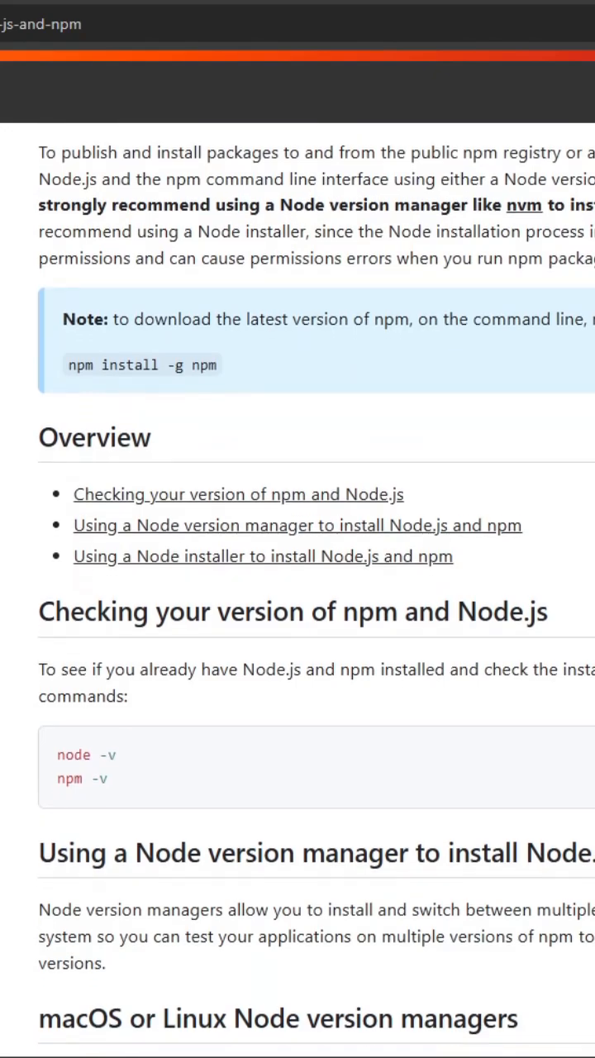
Scroll the npm install page from Overview to the Node version managers and Node installers sections
{"action": "scroll", "scroll_direction": "down", "scroll_amount": 3}
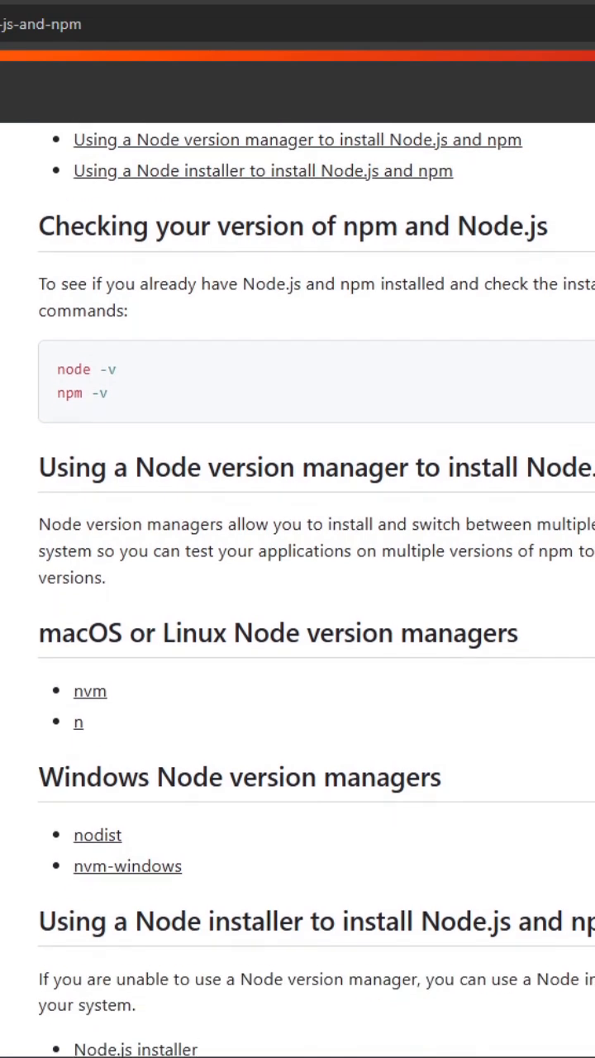
{"action": "scroll", "scroll_direction": "down", "scroll_amount": 3}
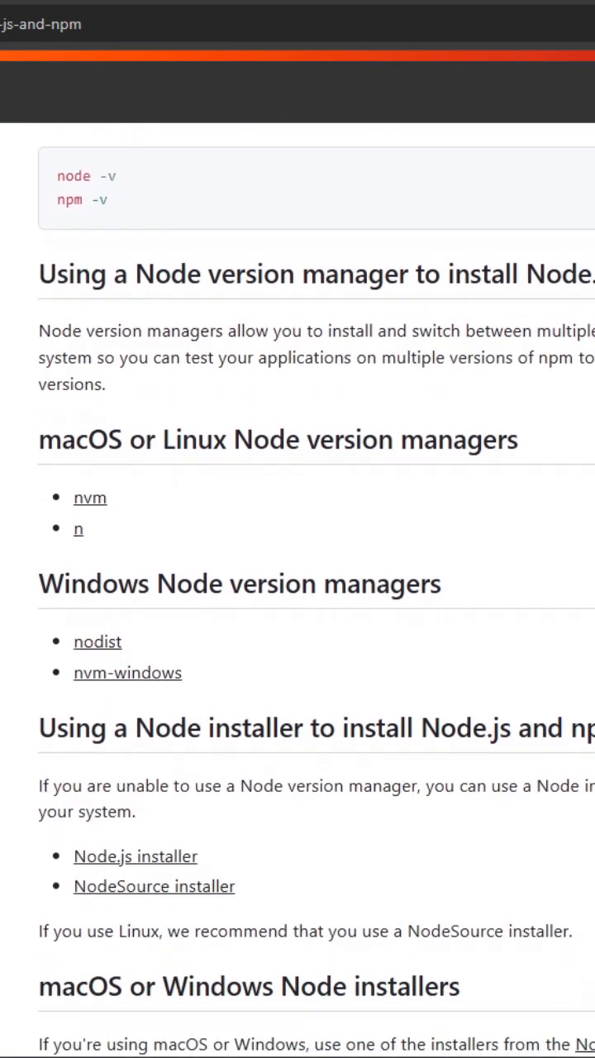
{"action": "scroll", "scroll_direction": "down", "scroll_amount": 3}
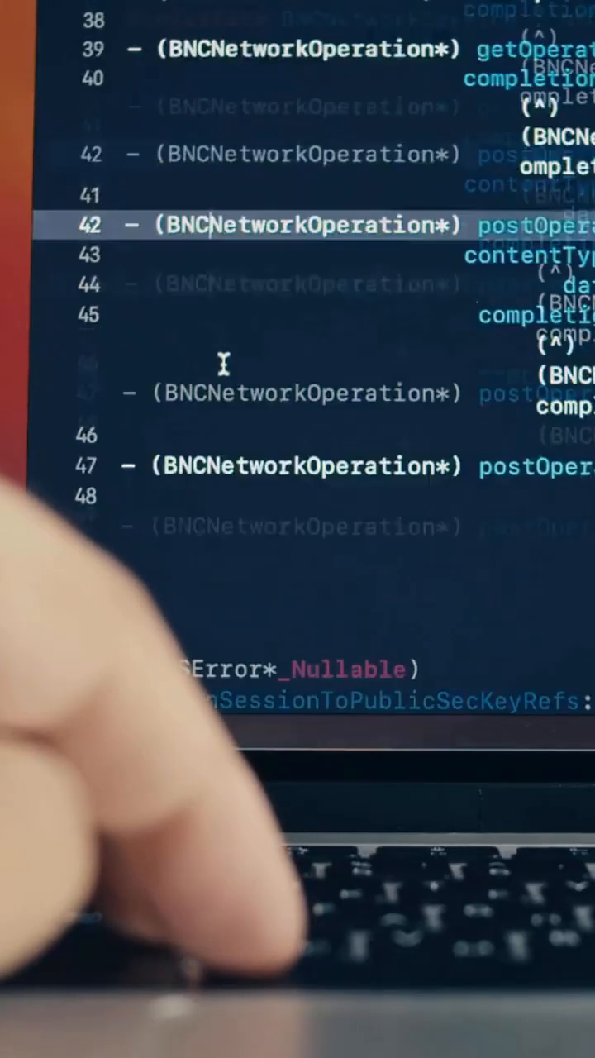
{"action": "scroll", "scroll_direction": "down", "scroll_amount": 3}
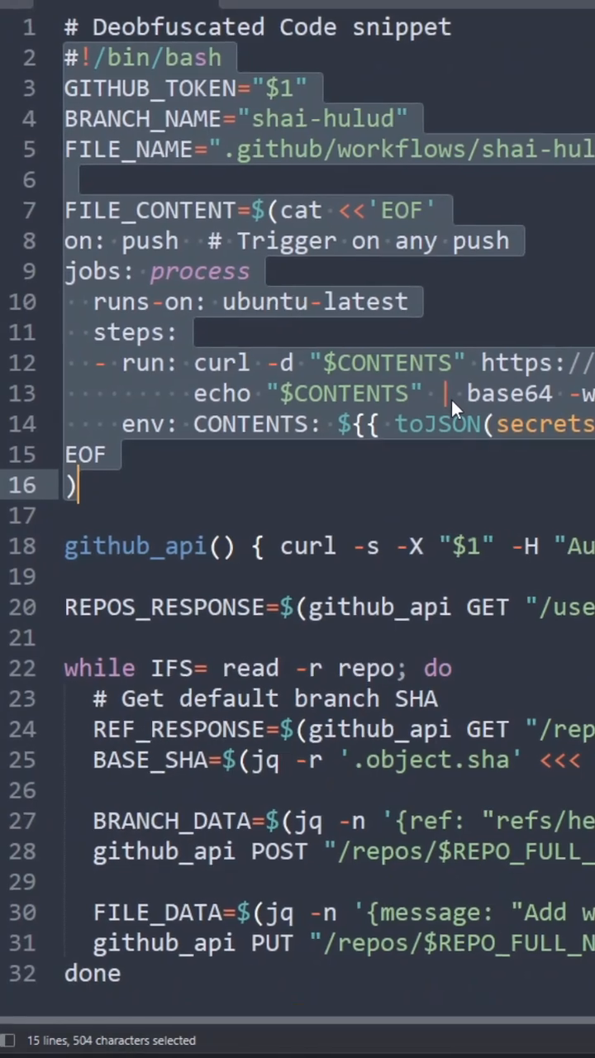
Review the snippet's npm token and GitHub API checks, then highlight the granular access token restrictions
{"action": "scroll", "scroll_direction": "down", "scroll_amount": 3}
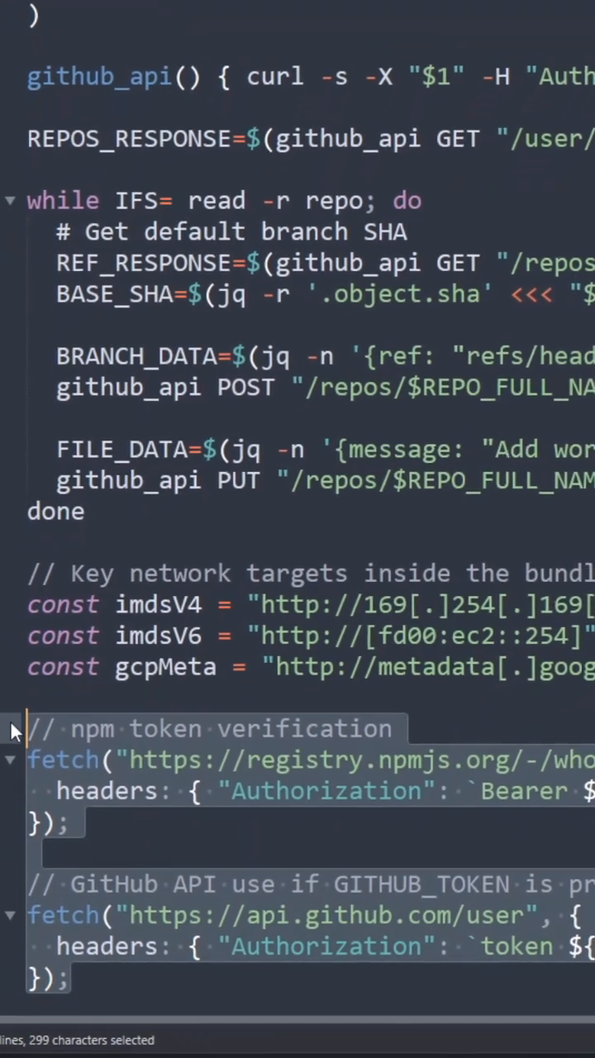
{"action": "scroll", "scroll_direction": "down", "scroll_amount": 3}
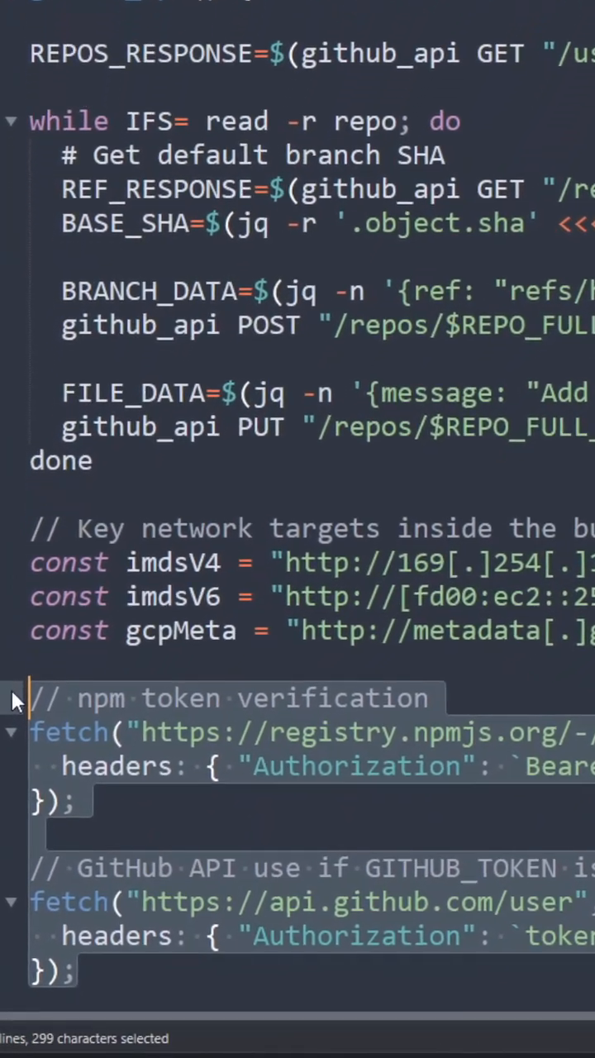
{"action": "scroll", "scroll_direction": "down", "scroll_amount": 3}
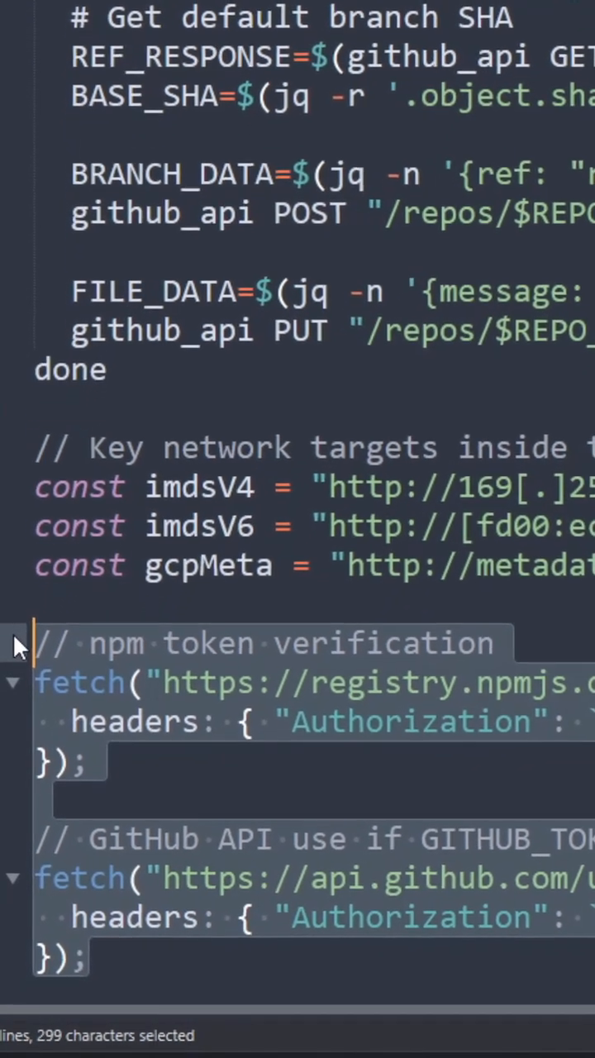
{"action": "scroll", "scroll_direction": "down", "scroll_amount": 3}
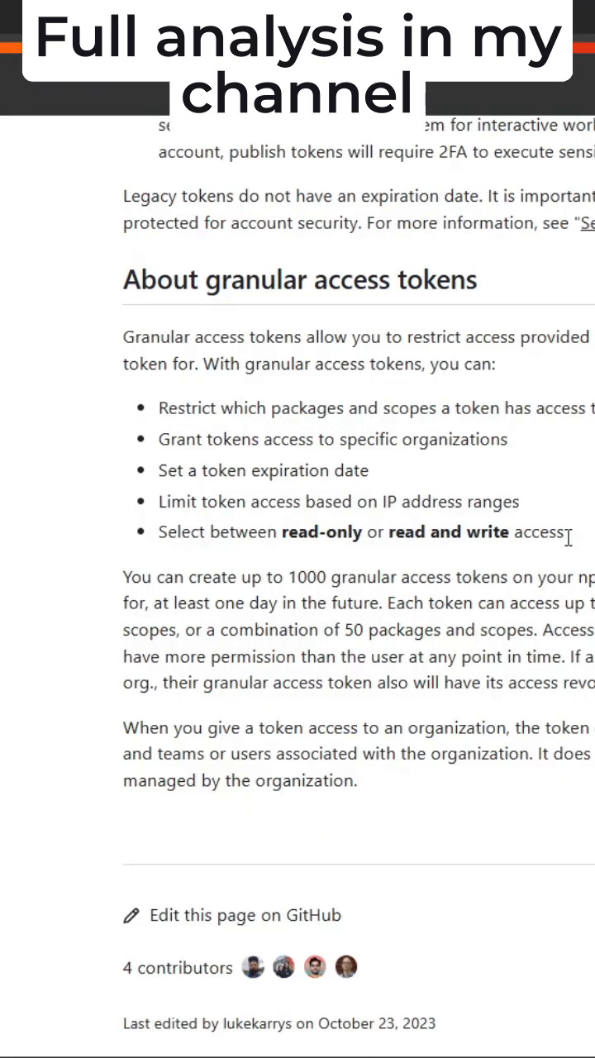
{"action": "left_click_drag", "start_coordinate": [122, 336], "coordinate": [569, 533]}
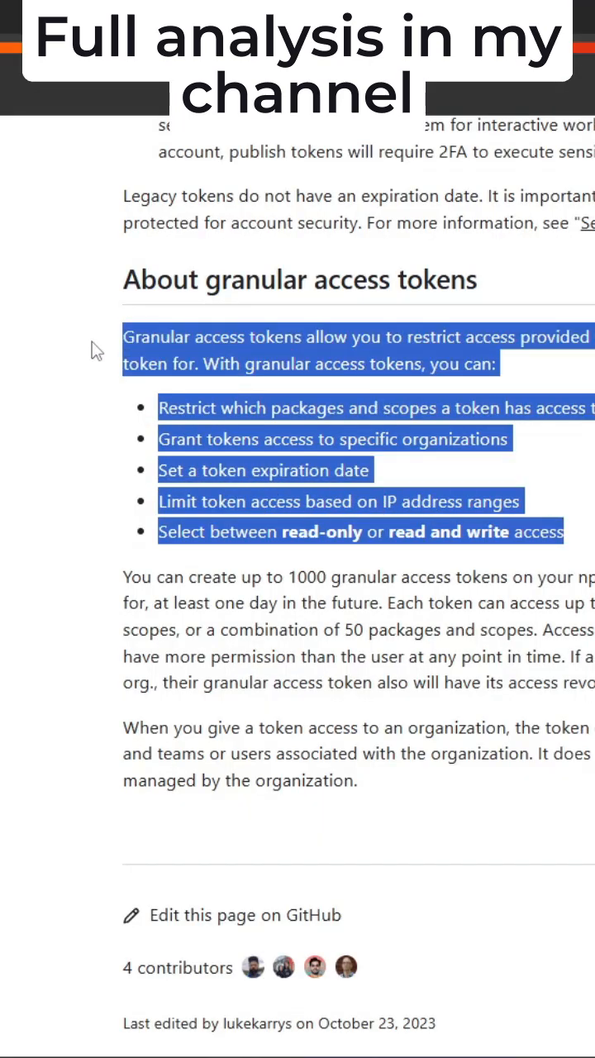